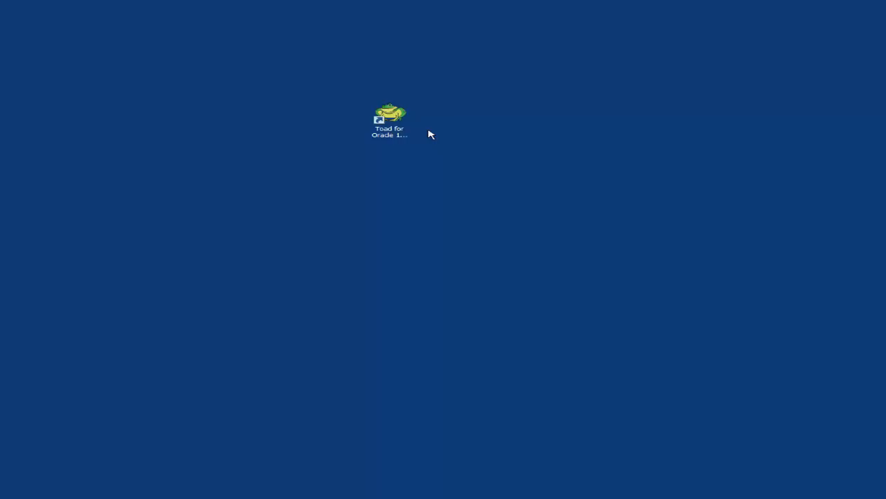
Run the Toad for Oracle desktop shortcut as administrator
{"action": "right_click", "coordinate": [388, 114]}
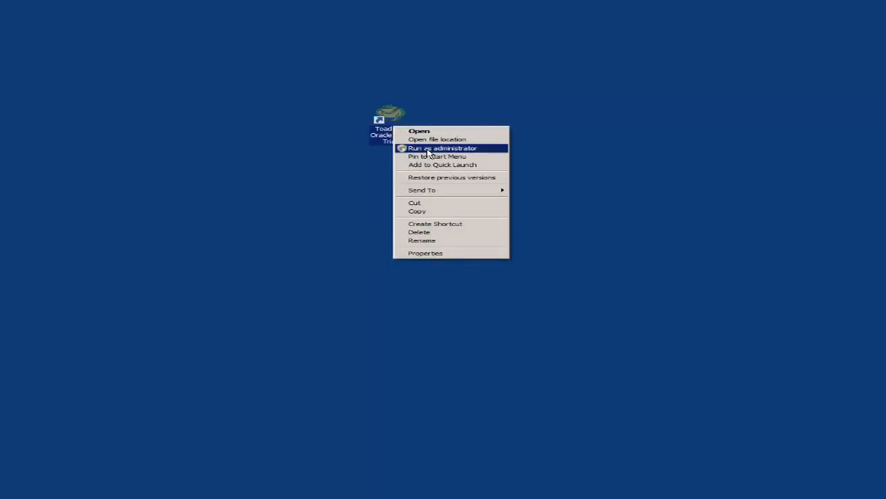
{"action": "mouse_move", "coordinate": [428, 148]}
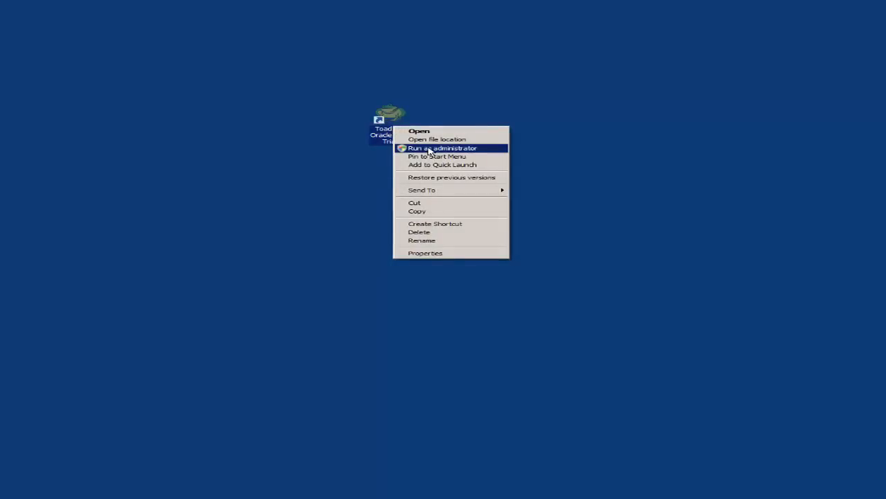
{"action": "left_click", "coordinate": [444, 148]}
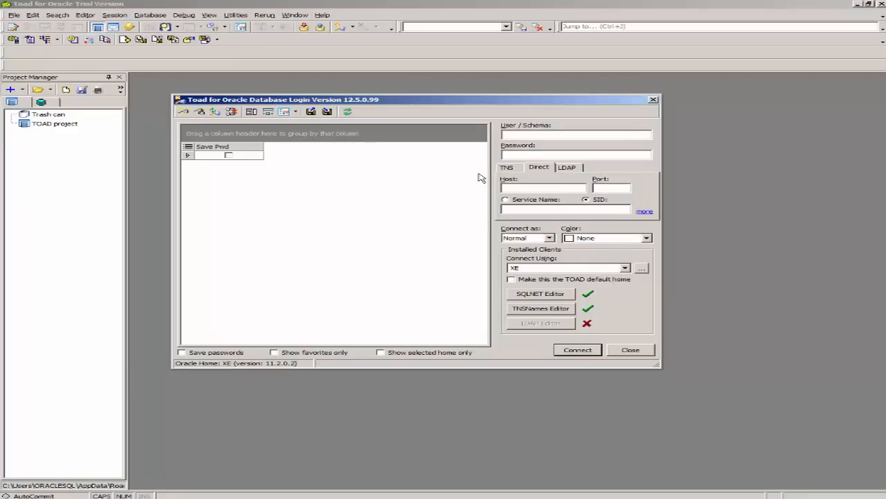
{"action": "mouse_move", "coordinate": [419, 168]}
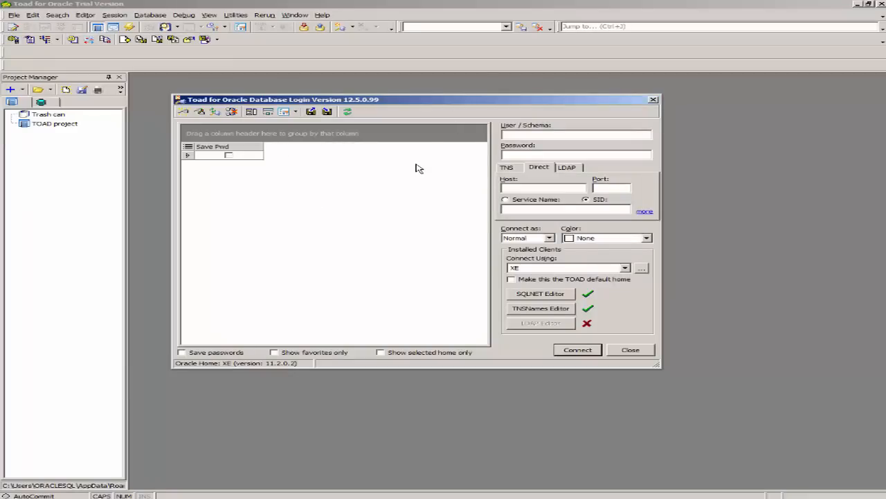
Enter hr as the login user/schema
{"action": "left_click", "coordinate": [576, 134]}
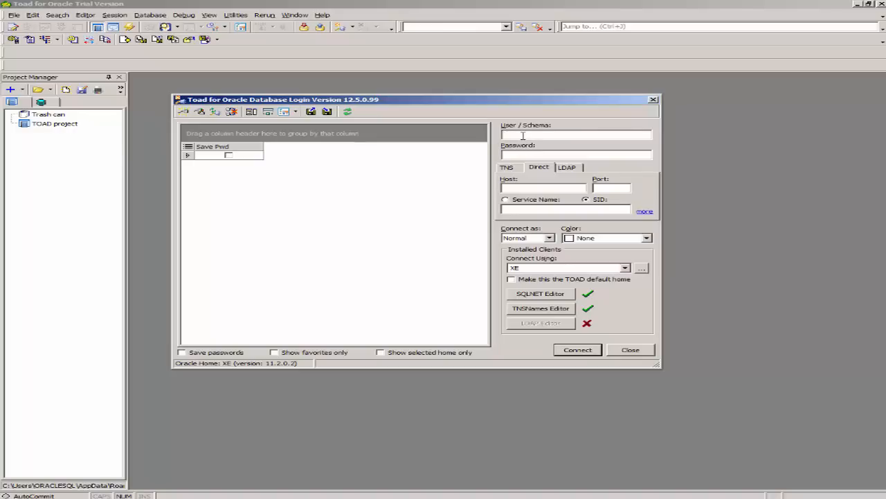
{"action": "type", "text": "hr"}
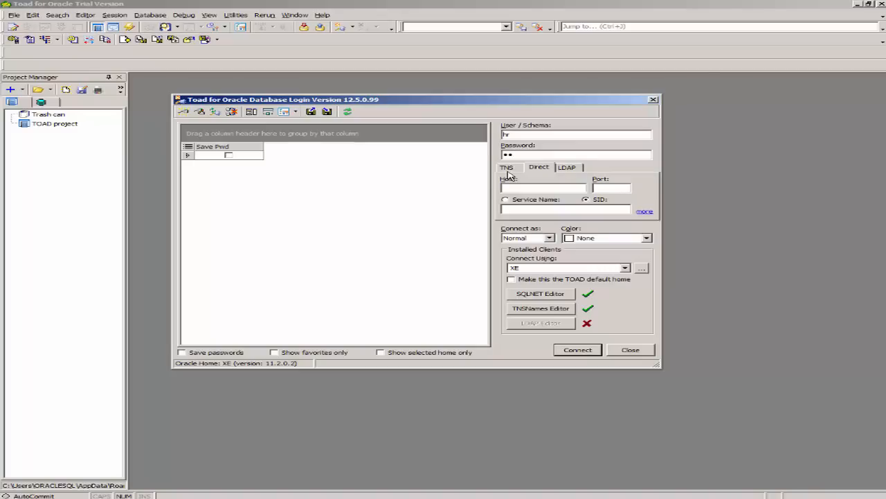
{"action": "mouse_move", "coordinate": [576, 176]}
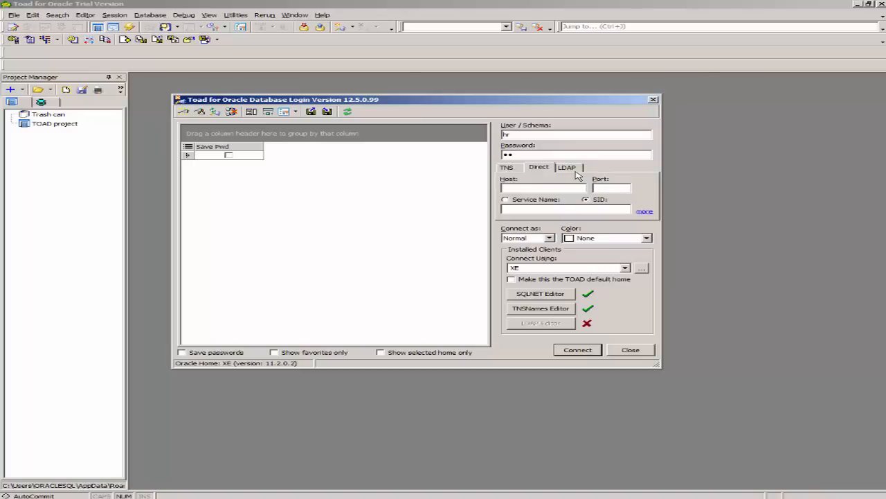
{"action": "mouse_move", "coordinate": [587, 173]}
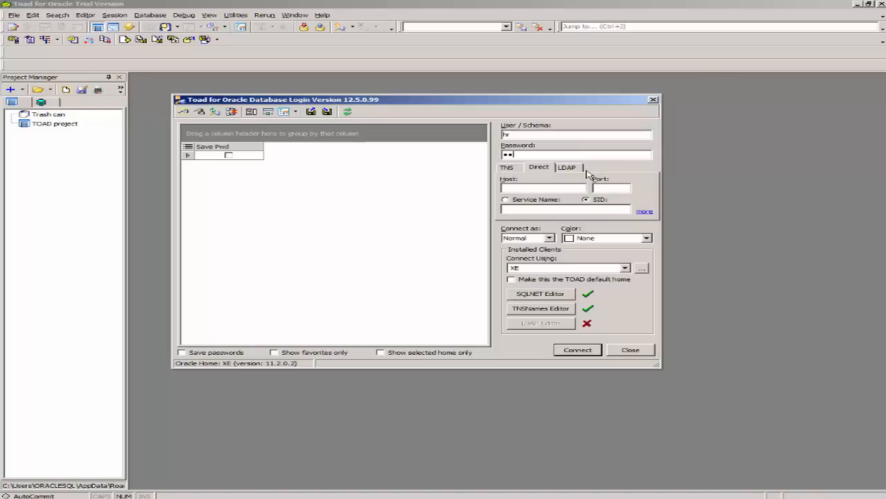
{"action": "mouse_move", "coordinate": [539, 171]}
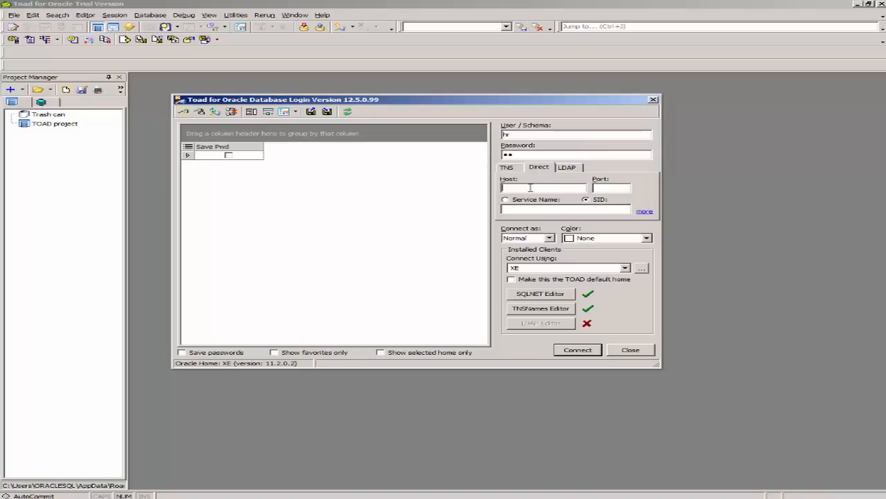
Enter host 127.0.0.1, port 1521 and SID XE for the direct connection
{"action": "type", "text": "127.0.0."}
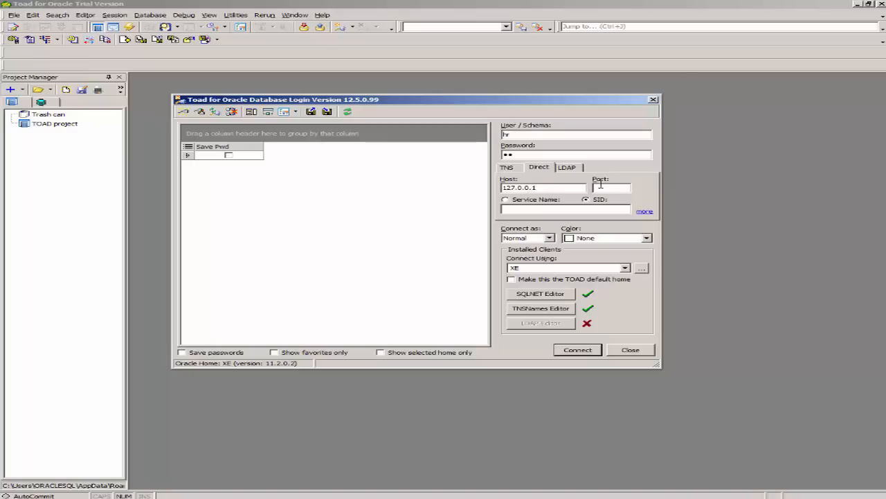
{"action": "type", "text": "1521"}
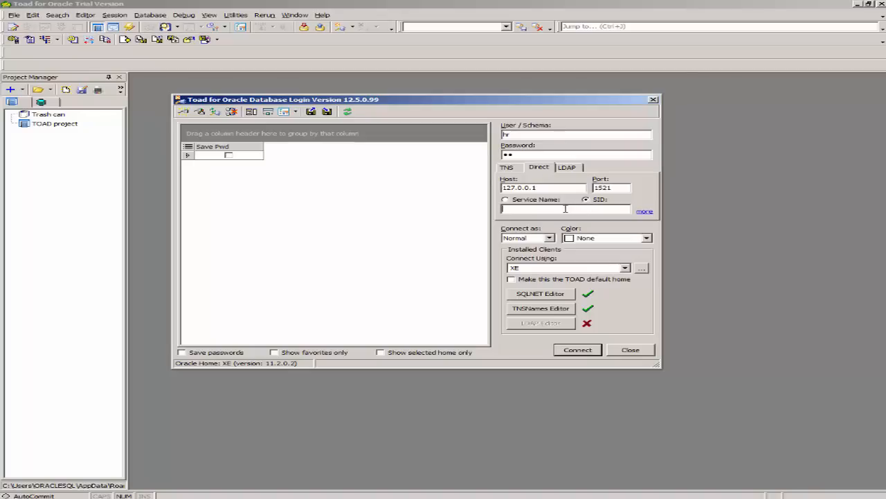
{"action": "type", "text": "XE"}
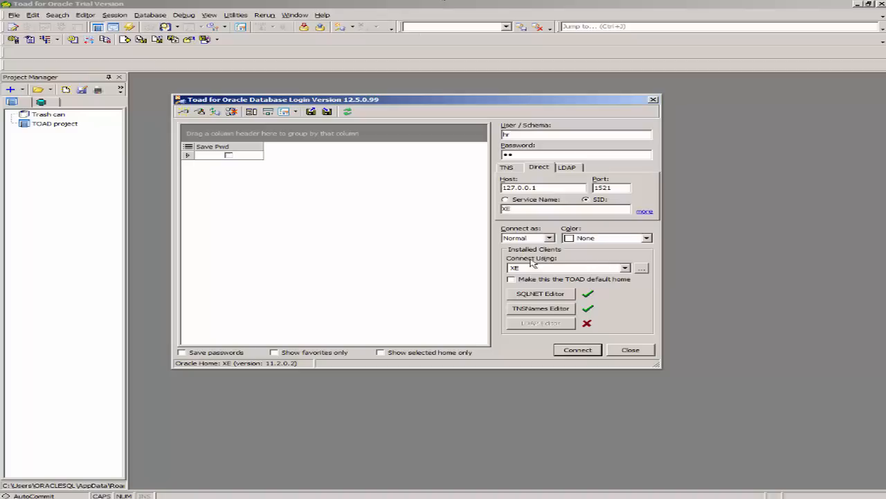
{"action": "mouse_move", "coordinate": [523, 273]}
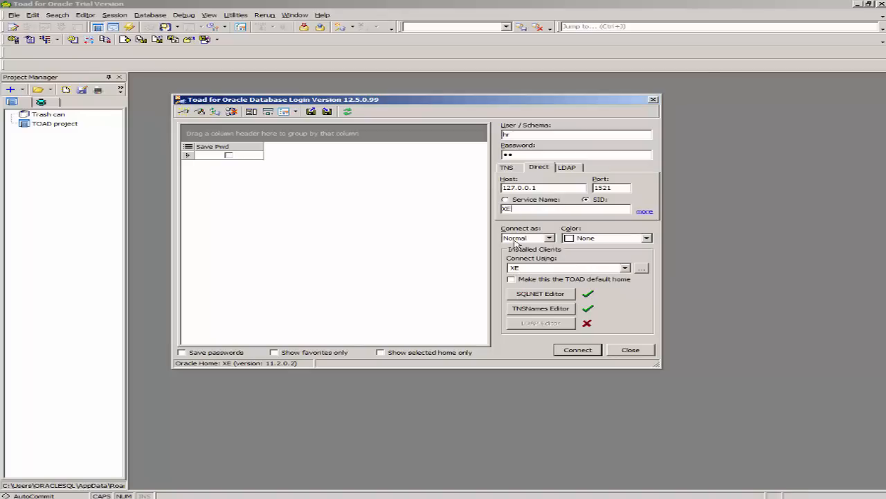
{"action": "mouse_move", "coordinate": [566, 248]}
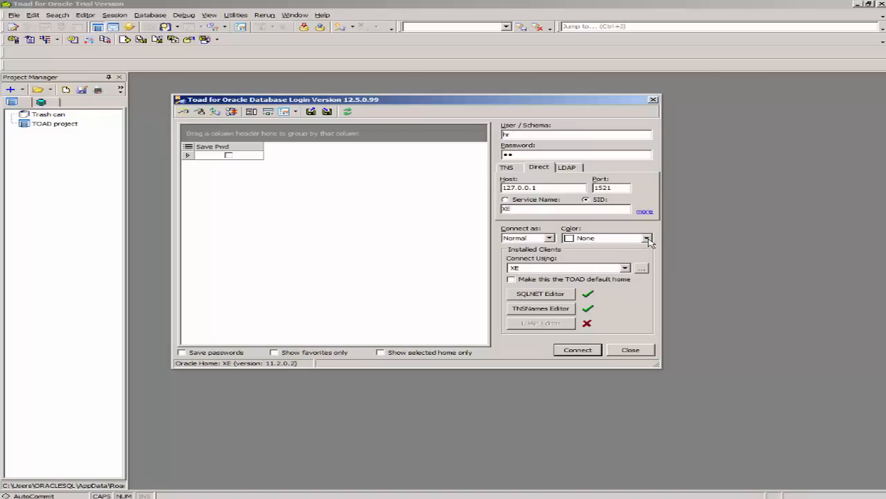
Set the connection colour to Navy
{"action": "left_click", "coordinate": [647, 238]}
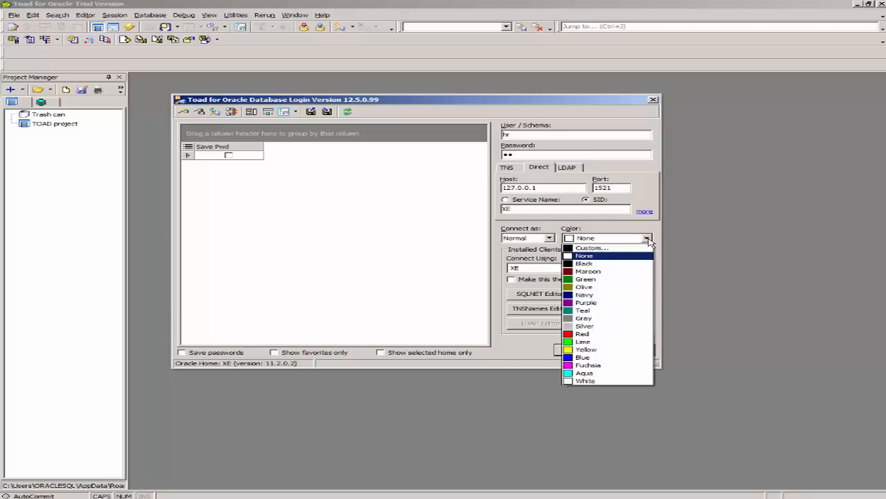
{"action": "mouse_move", "coordinate": [603, 334]}
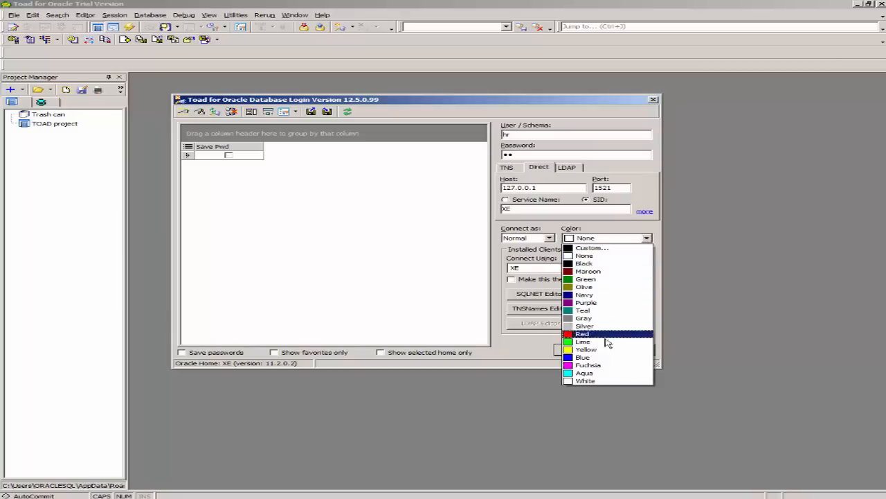
{"action": "mouse_move", "coordinate": [586, 294]}
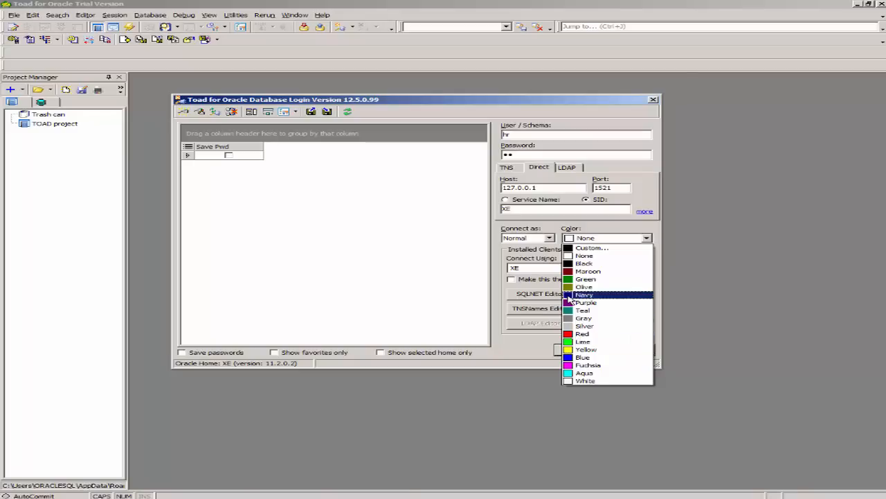
{"action": "left_click", "coordinate": [585, 294]}
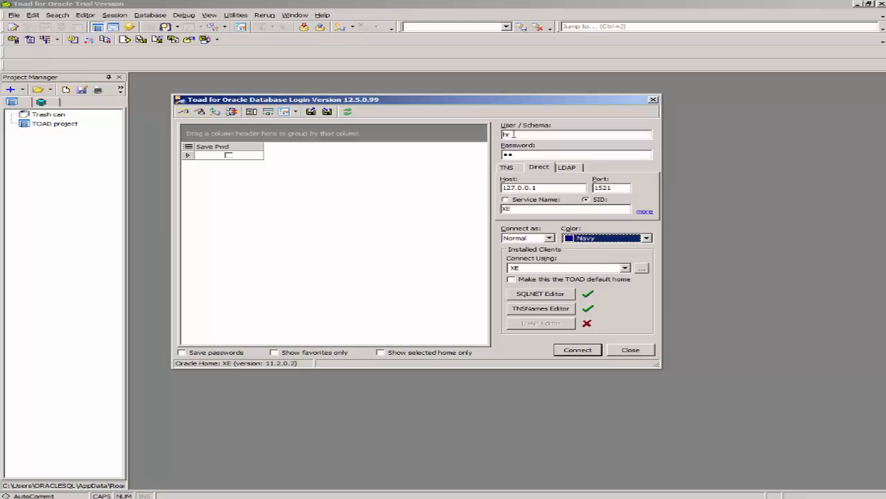
{"action": "mouse_move", "coordinate": [578, 350]}
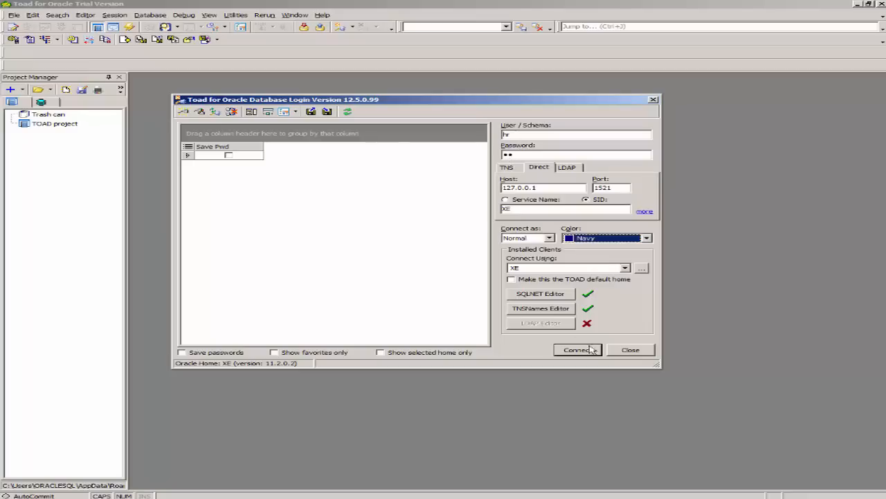
{"action": "mouse_move", "coordinate": [586, 359]}
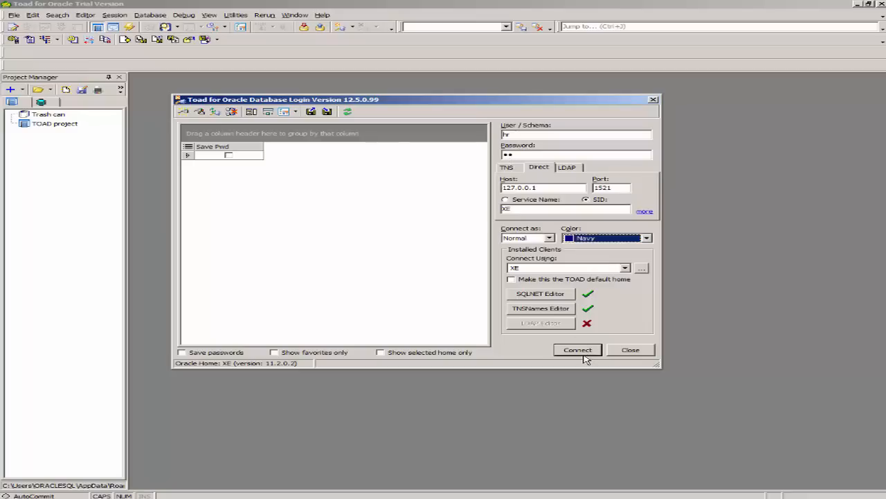
{"action": "mouse_move", "coordinate": [599, 351]}
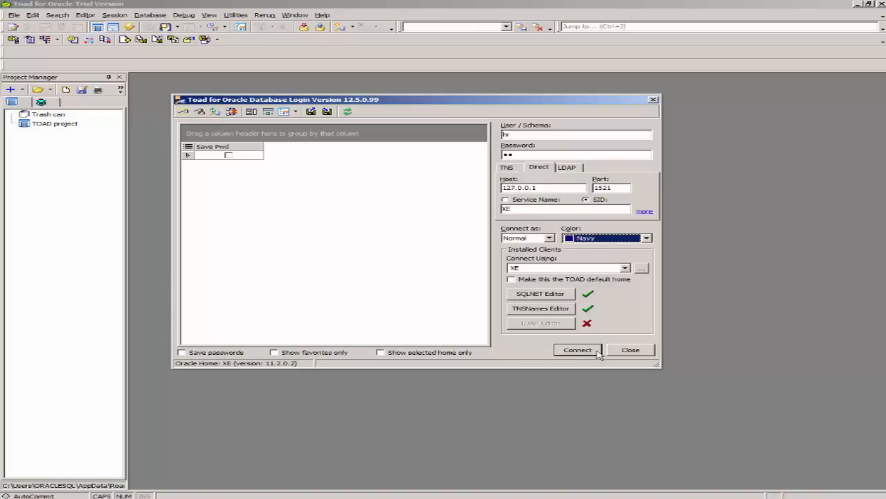
Connect to XE as hr and place the cursor in the blank SQL editor
{"action": "left_click", "coordinate": [578, 350]}
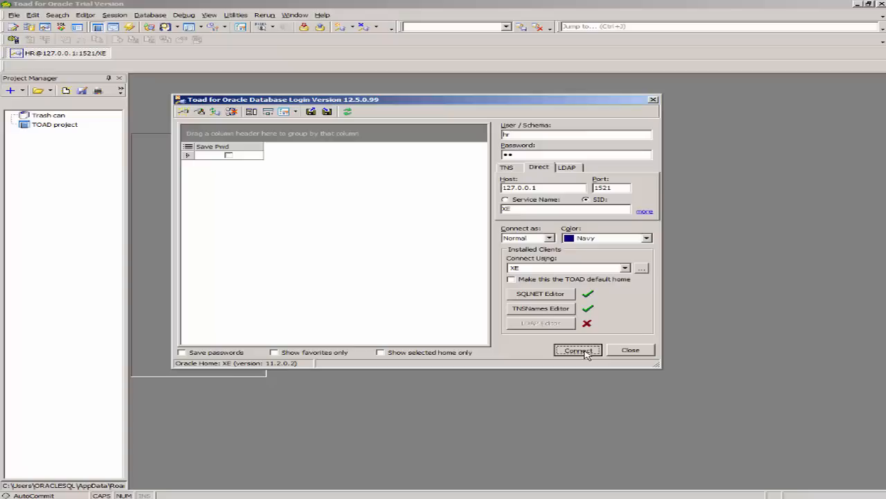
{"action": "left_click", "coordinate": [578, 351]}
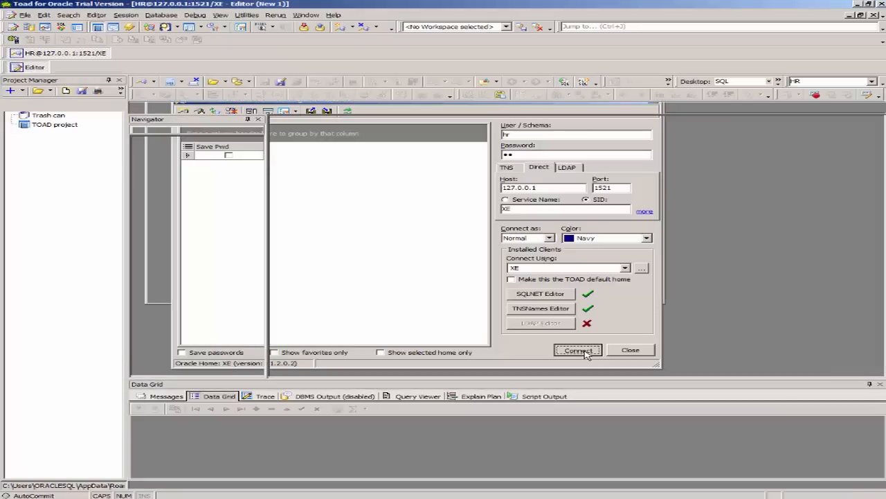
{"action": "left_click", "coordinate": [578, 350]}
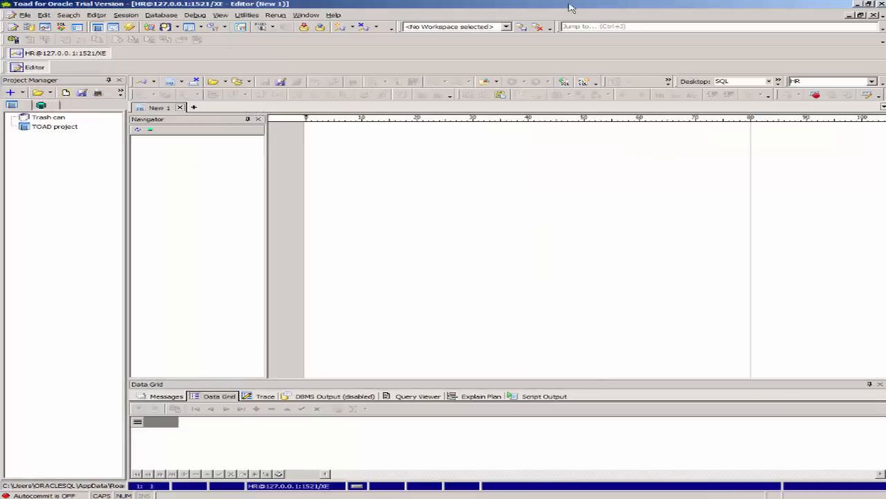
{"action": "mouse_move", "coordinate": [353, 126]}
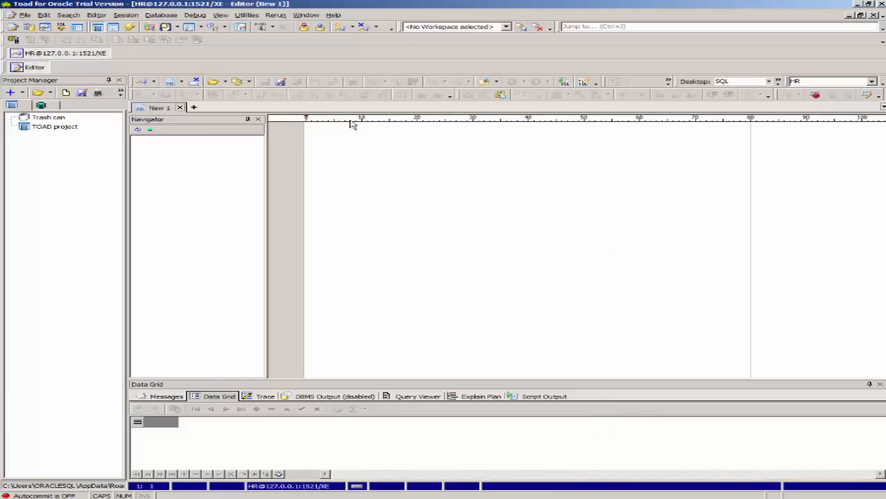
{"action": "left_click", "coordinate": [328, 149]}
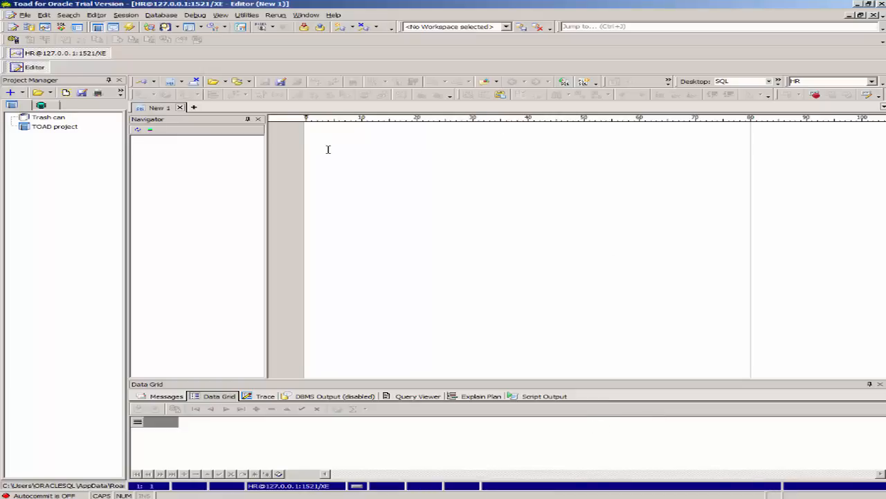
{"action": "mouse_move", "coordinate": [457, 191]}
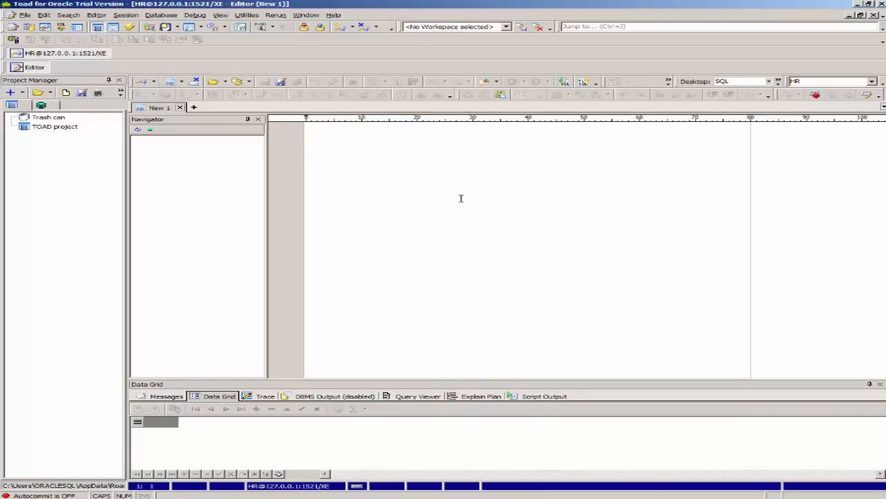
{"action": "mouse_move", "coordinate": [419, 226]}
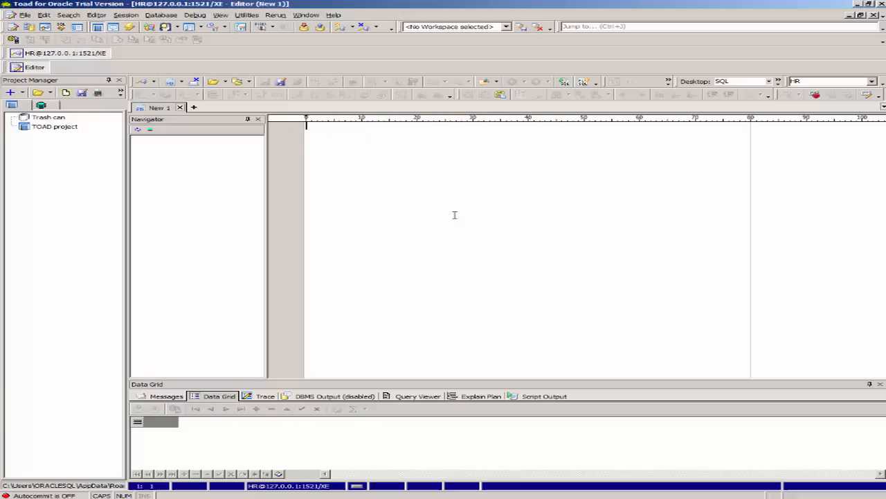
{"action": "mouse_move", "coordinate": [425, 278]}
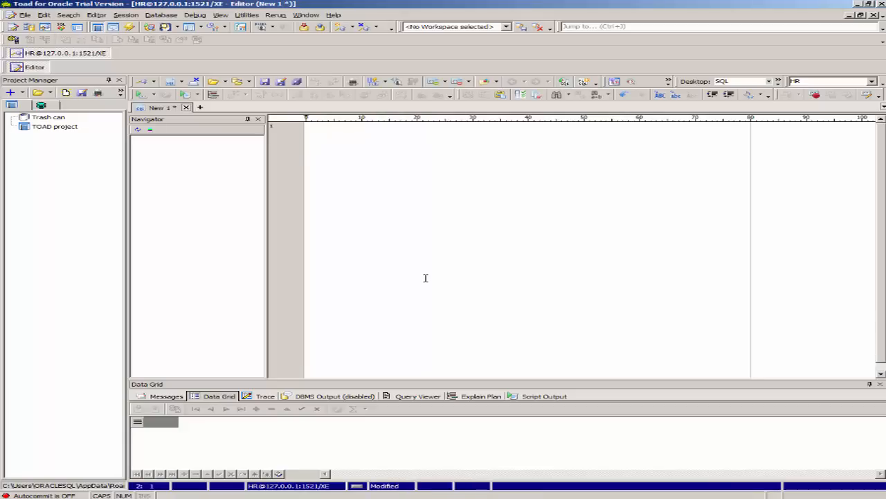
Type the query SELECT * FROM EMPLOYEES into the editor
{"action": "type", "text": "SELECT *"}
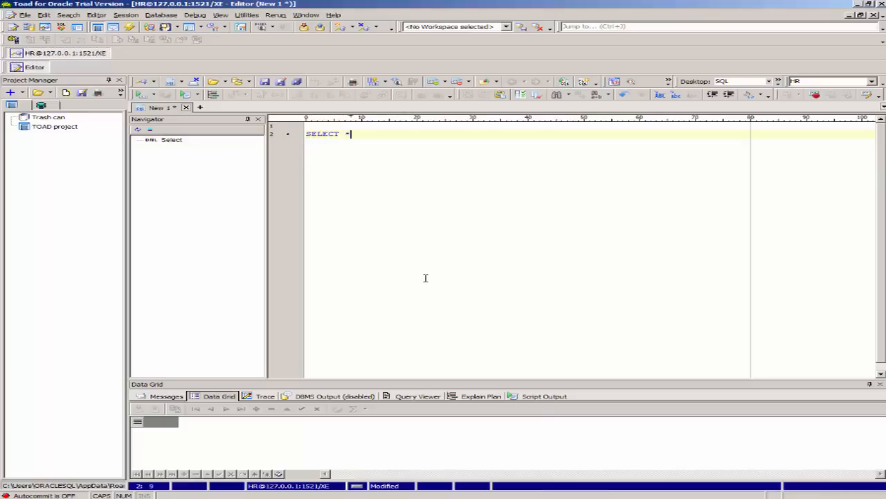
{"action": "type", "text": "FROM"}
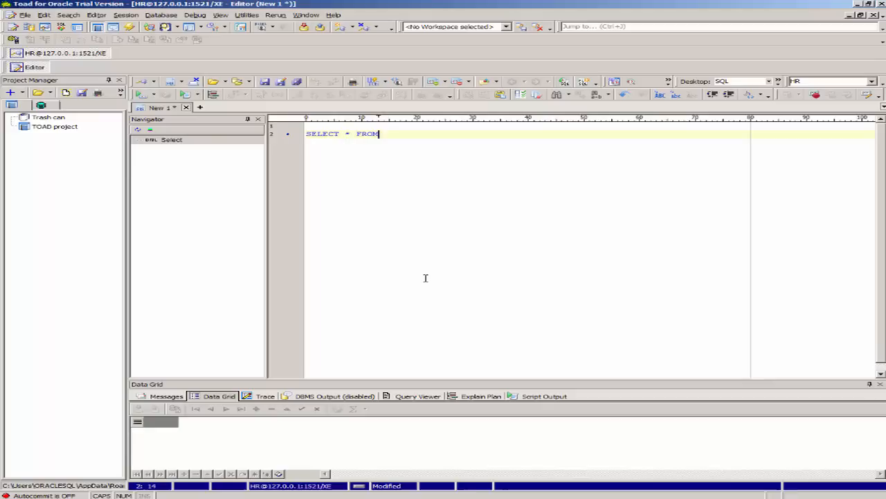
{"action": "type", "text": "EMPL"}
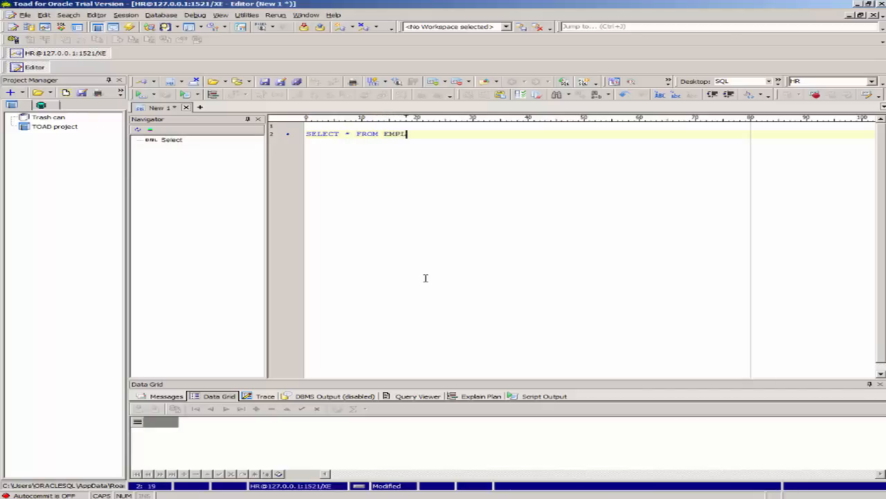
{"action": "type", "text": "OYEES"}
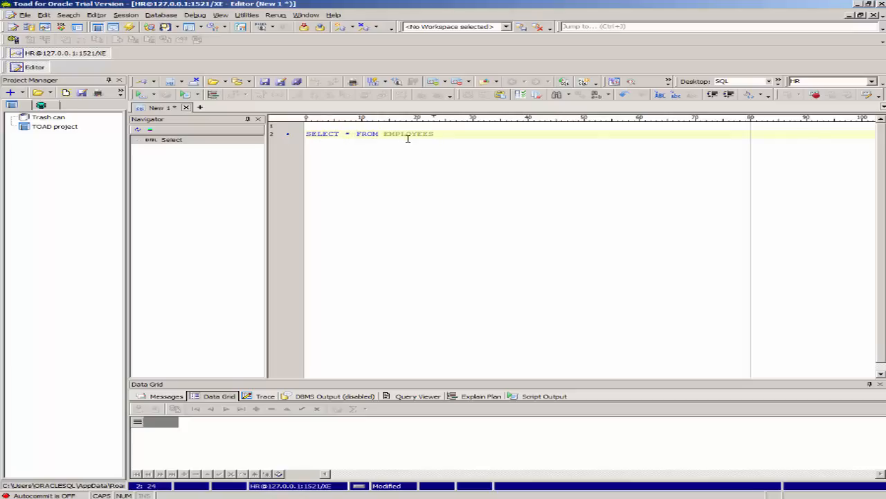
{"action": "mouse_move", "coordinate": [418, 142]}
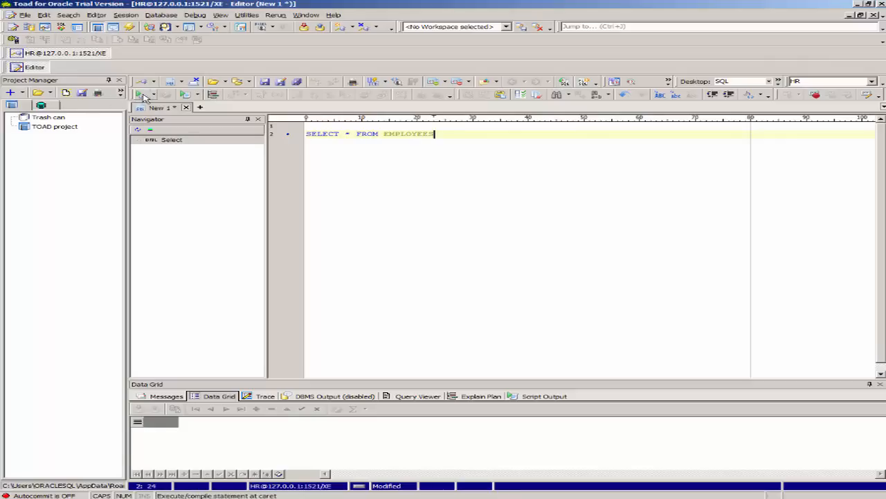
{"action": "mouse_move", "coordinate": [141, 93]}
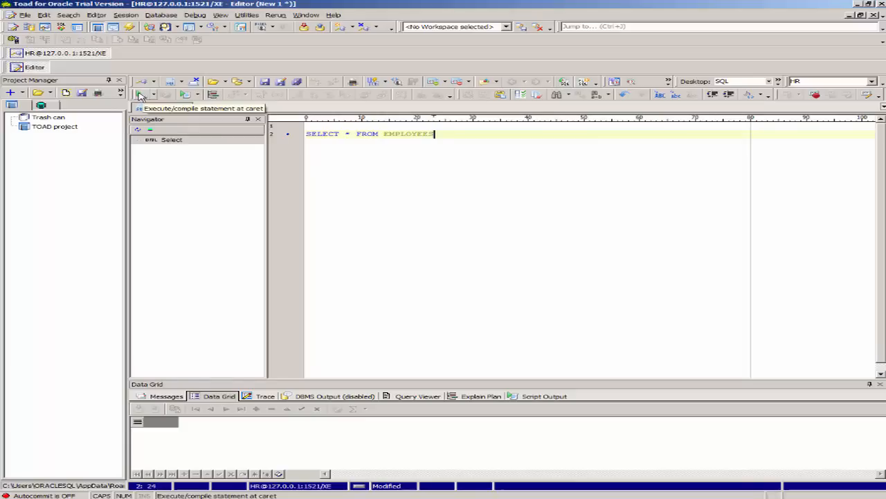
Execute the EMPLOYEES query and view its 107 rows in the Data Grid
{"action": "left_click", "coordinate": [140, 94]}
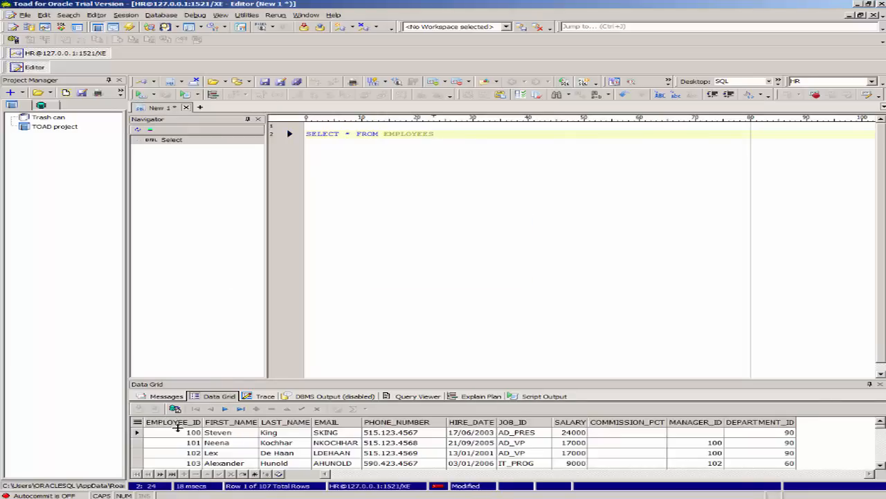
{"action": "left_click", "coordinate": [429, 133]}
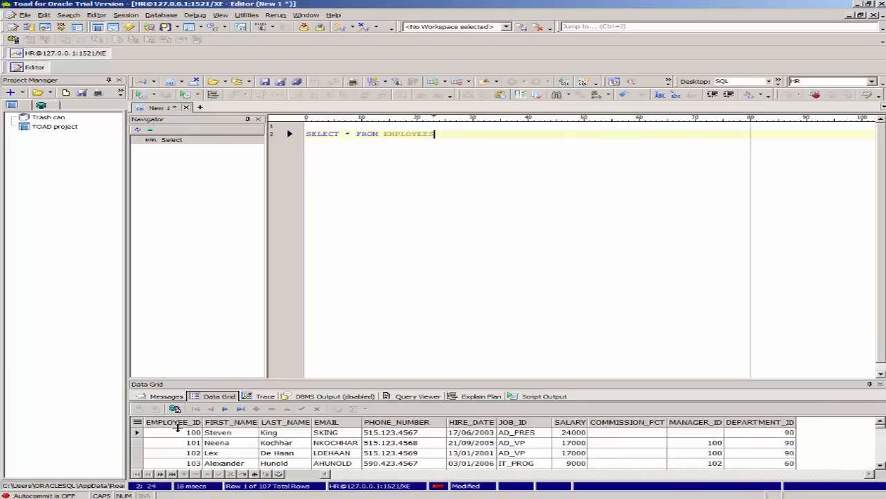
{"action": "mouse_move", "coordinate": [516, 470]}
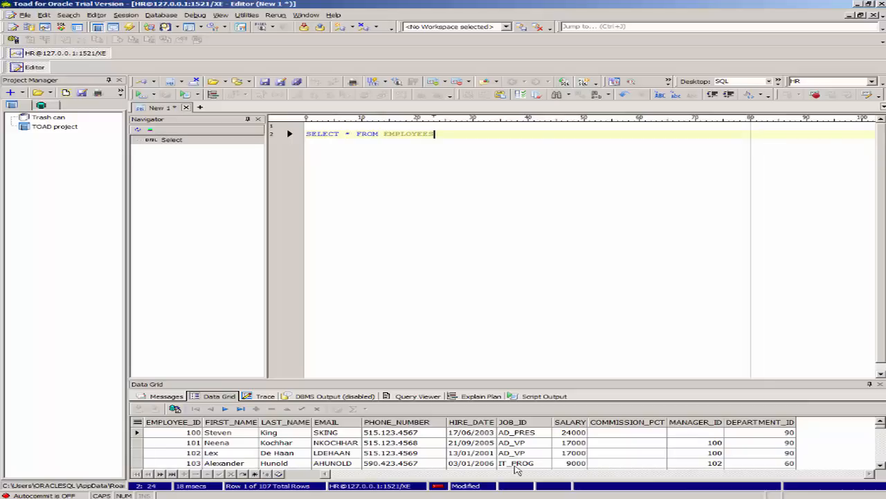